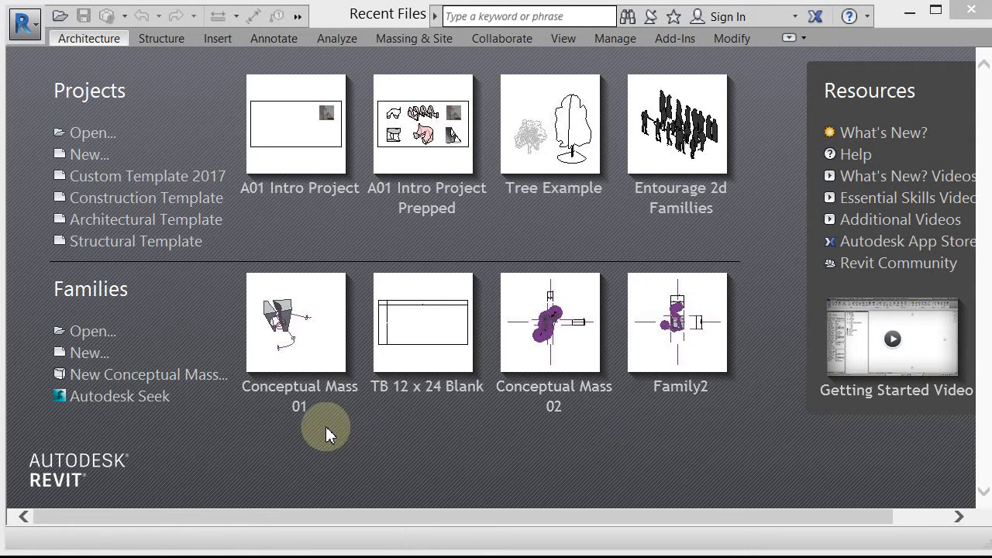
mouse_move(316, 394)
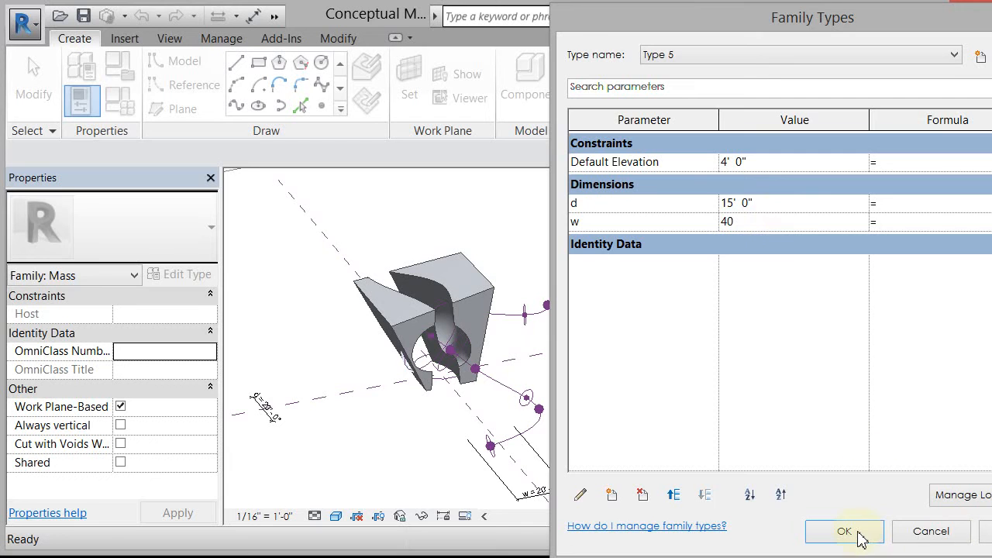
click(841, 530)
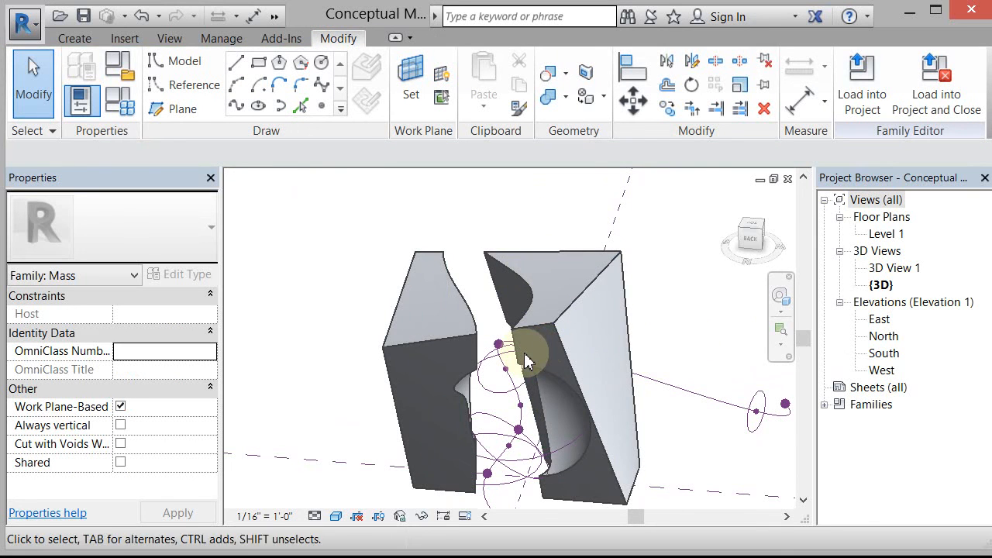